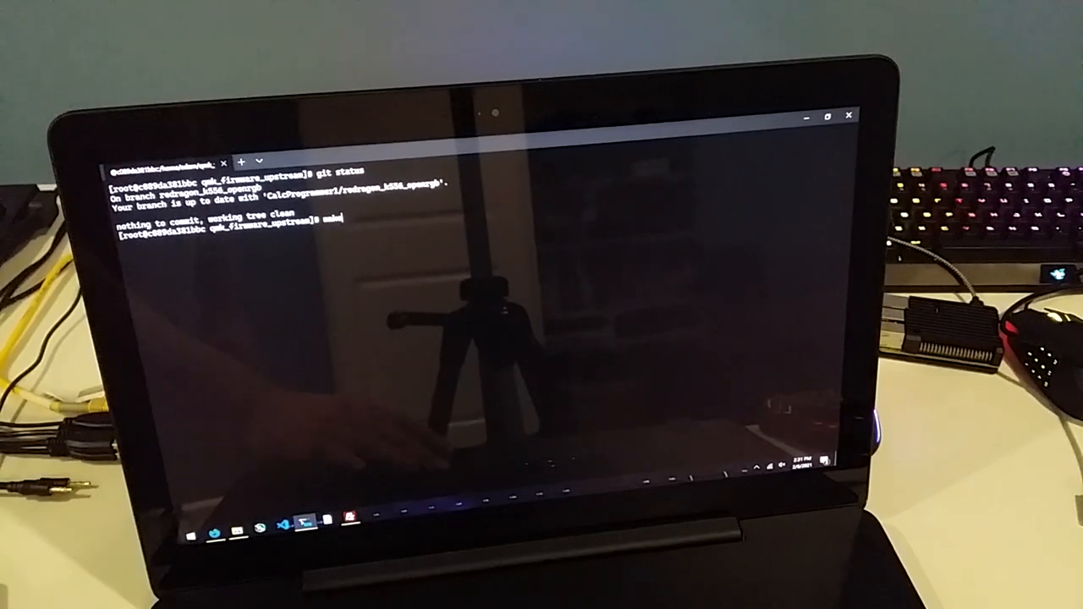
# - Build the Redragon K556 firmware with 'make redragon/k556' in the qmk_firmware_upstream repo
pyautogui.write('redragon')
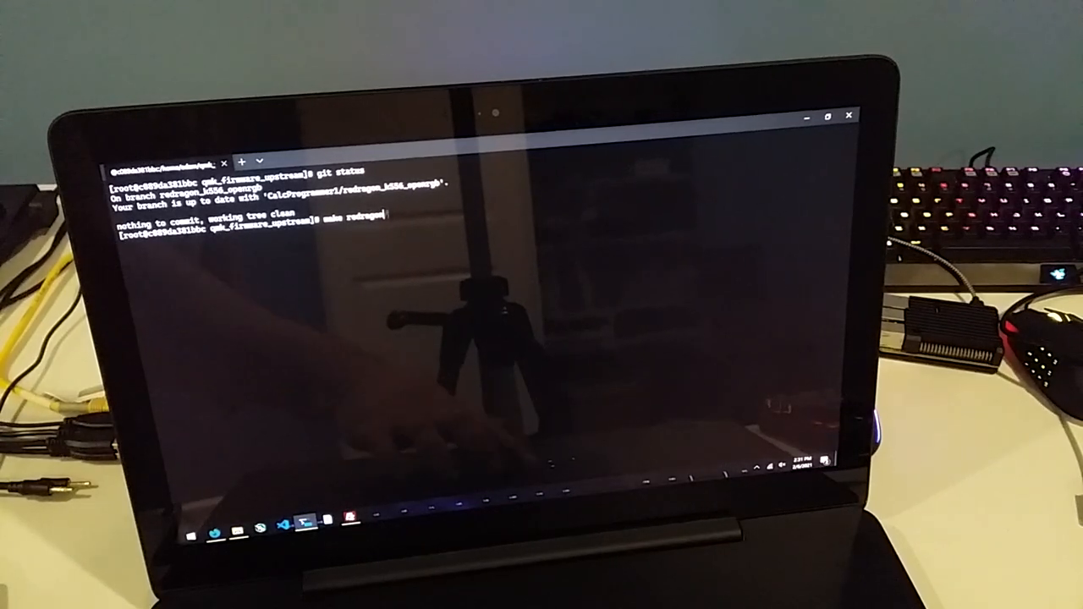
pyautogui.press('Return')
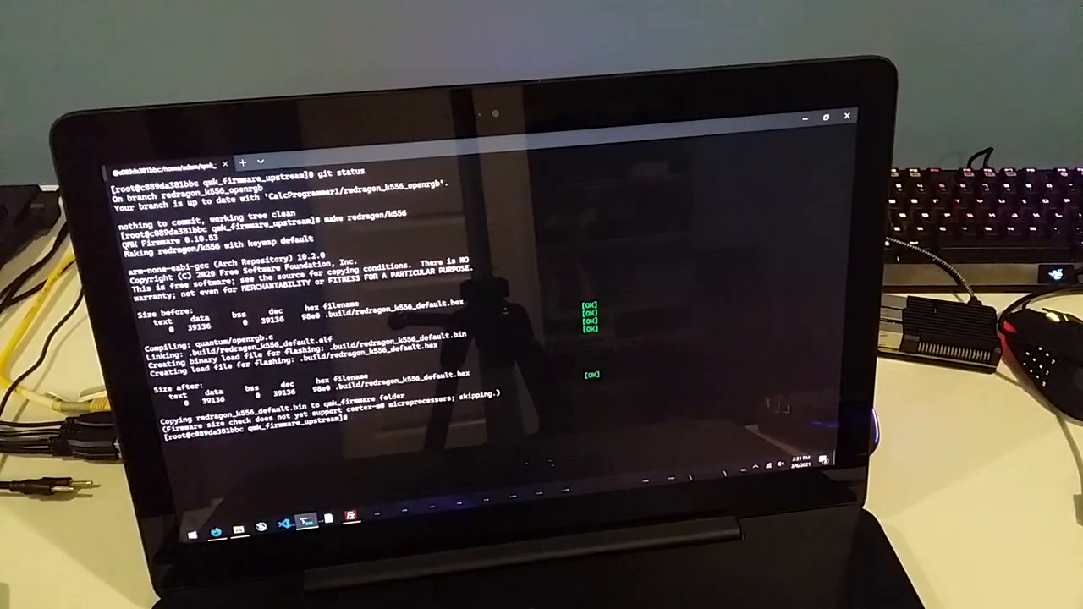
pyautogui.write('make redragon/k556')
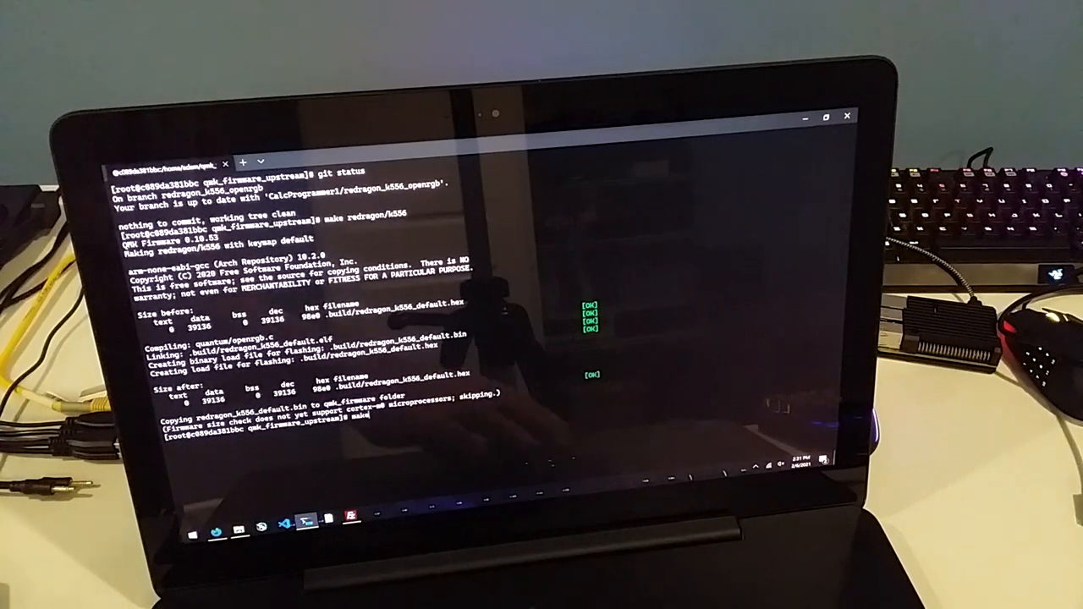
pyautogui.write('c')
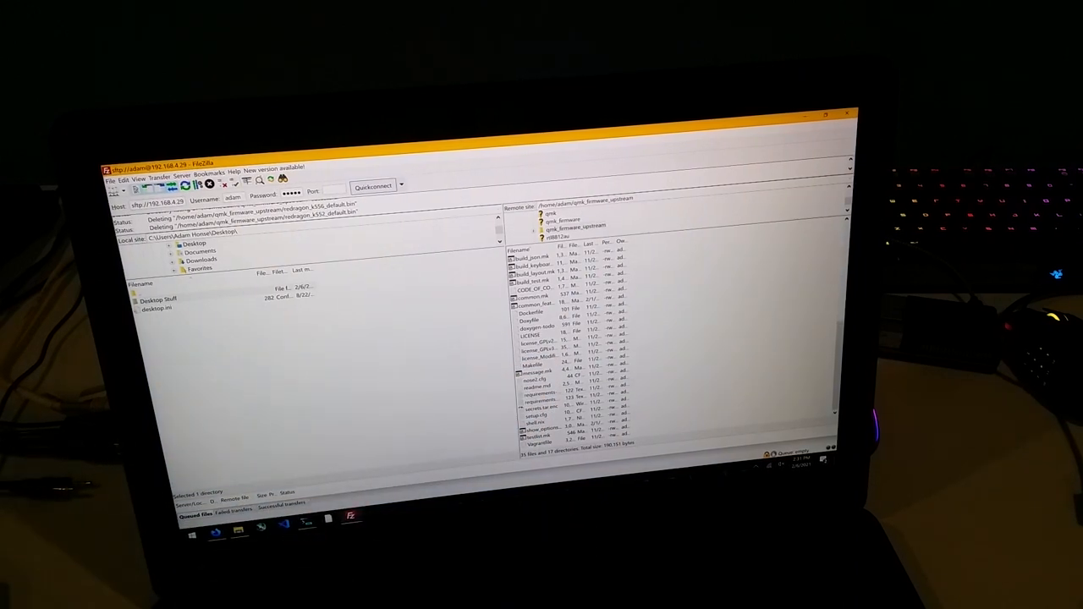
# - Refresh the remote qmk_firmware_upstream listing and locate redragon_k556_default.bin
pyautogui.click(530, 319)
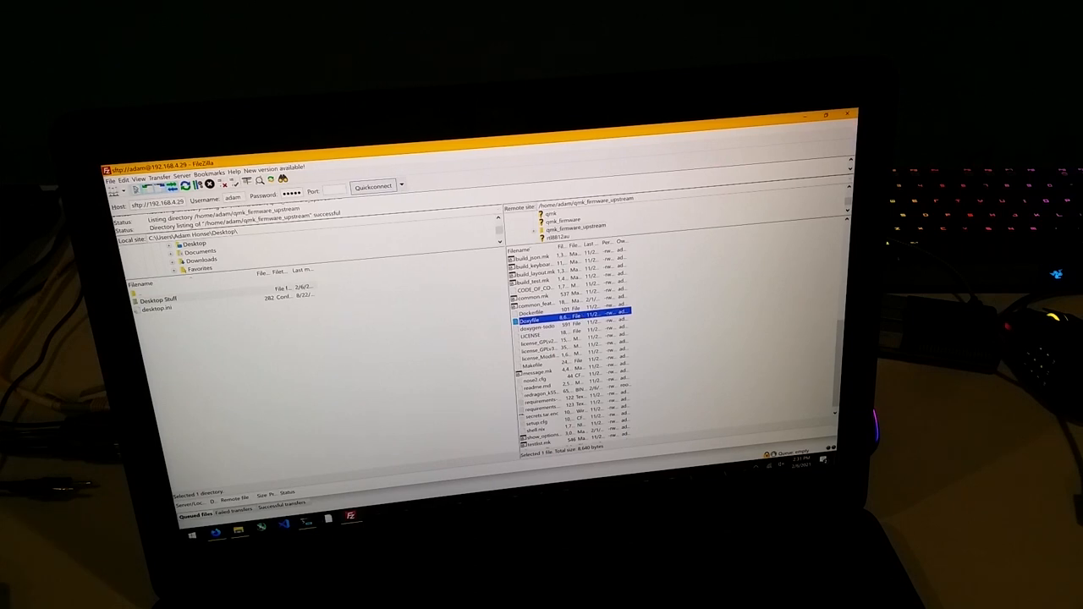
pyautogui.click(545, 394)
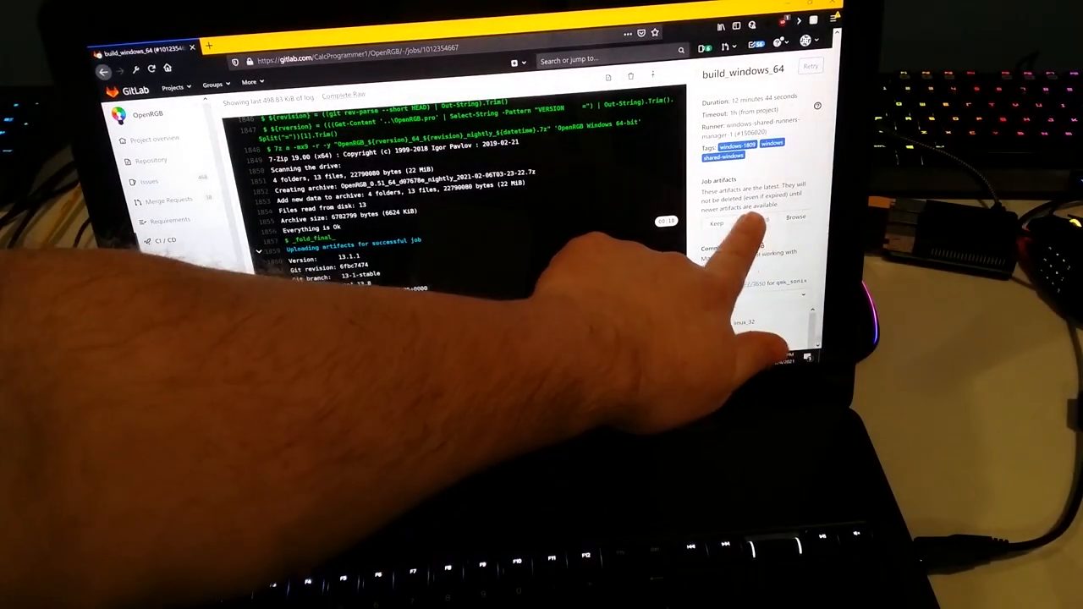
# - Download the build_windows_64 job's artifacts.zip and confirm opening it in Windows Explorer
pyautogui.click(755, 220)
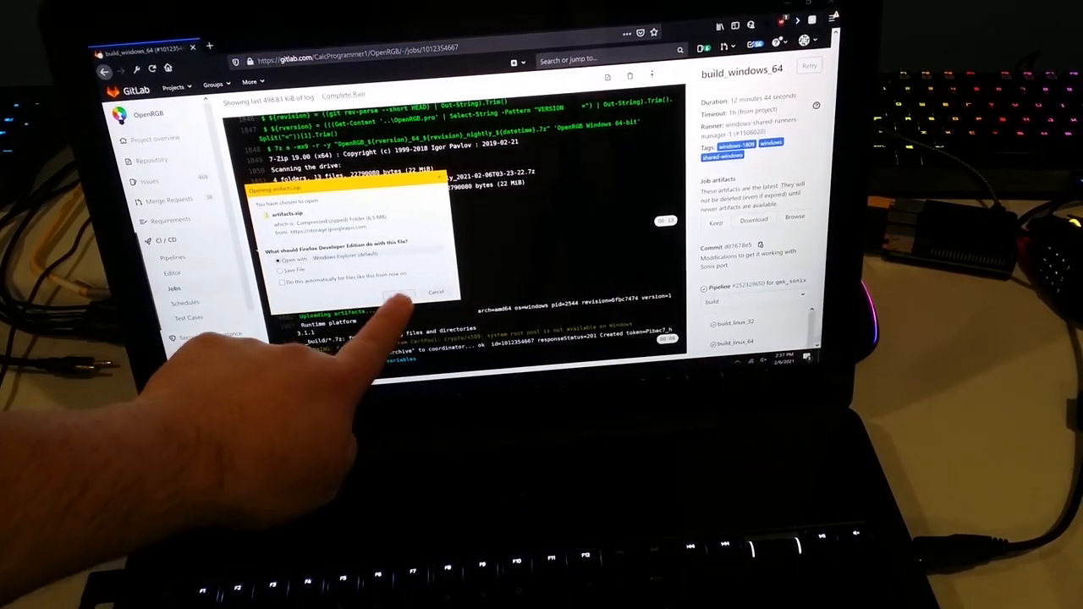
pyautogui.click(400, 294)
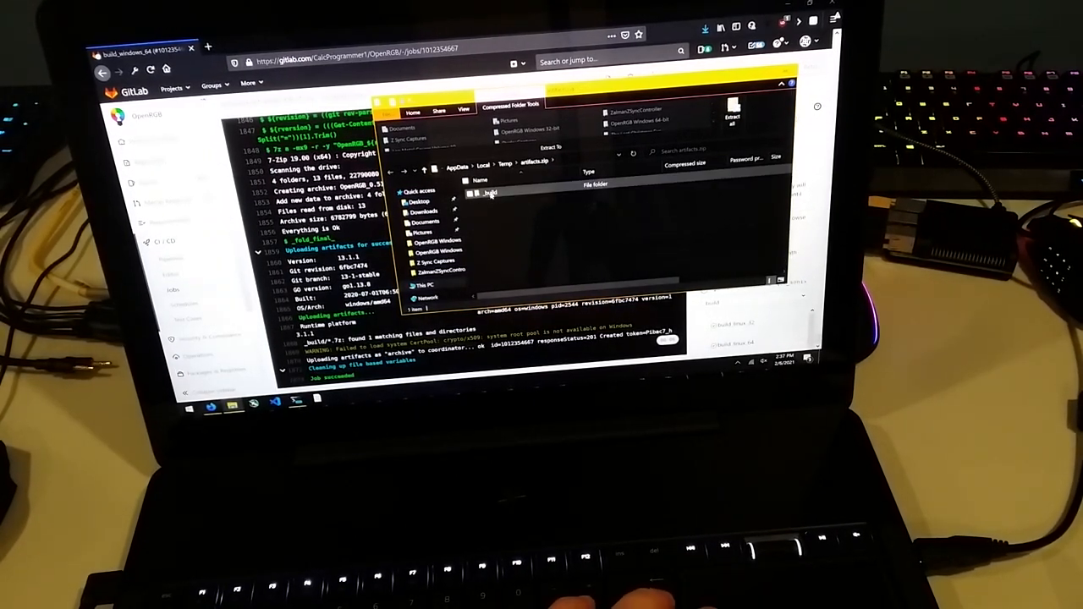
# - Enter the _build folder inside artifacts.zip
pyautogui.doubleClick(490, 194)
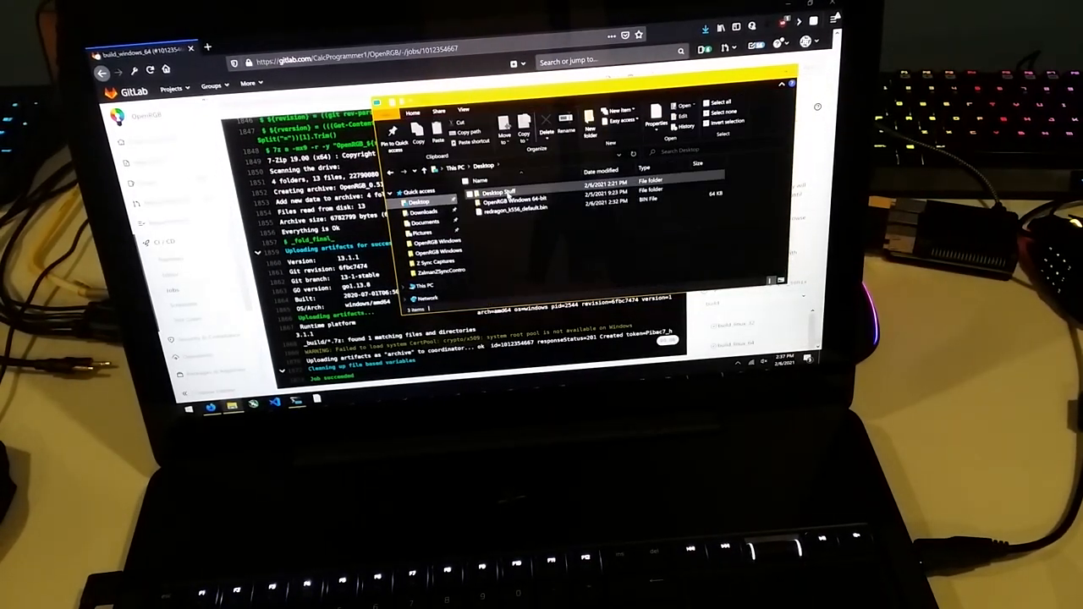
# - Launch OpenRGB.exe from the OpenRGB Windows 64-bit folder on the Desktop
pyautogui.doubleClick(512, 202)
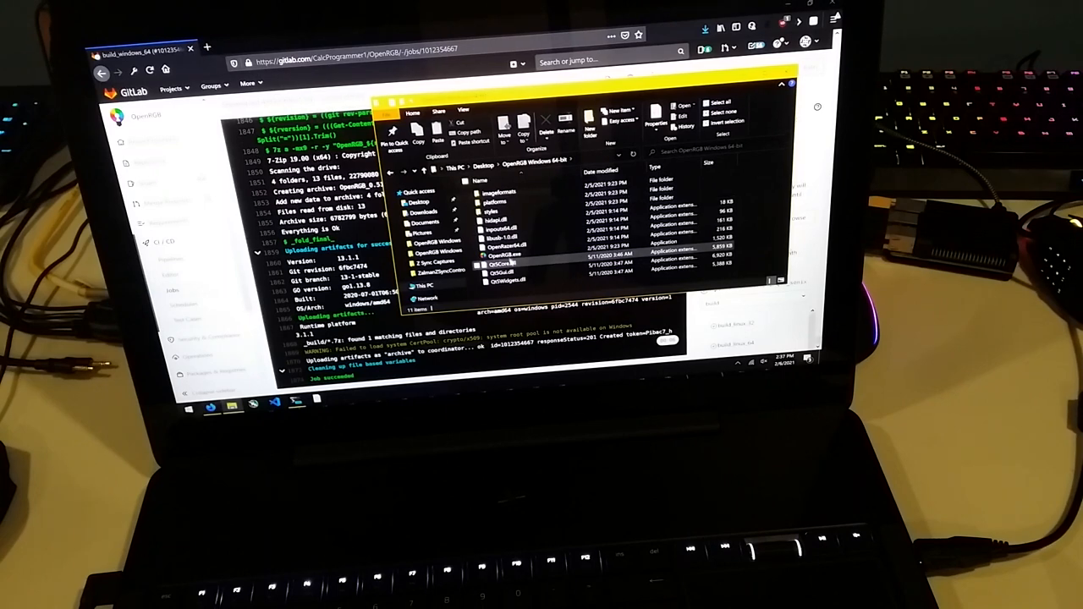
pyautogui.click(506, 255)
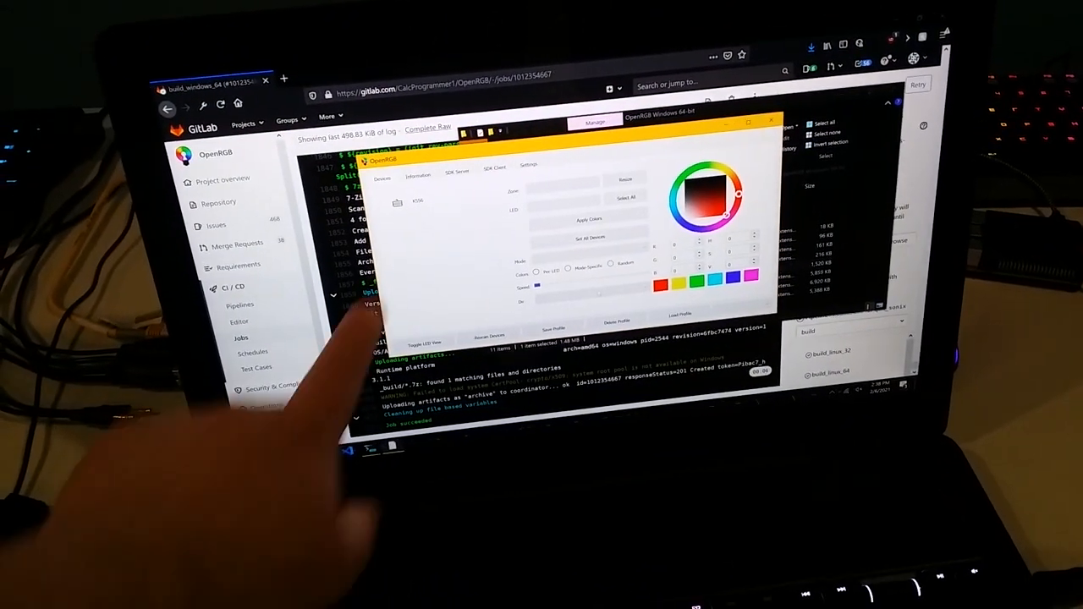
# - Toggle LED View to display the K556 keyboard's individual key layout
pyautogui.click(417, 174)
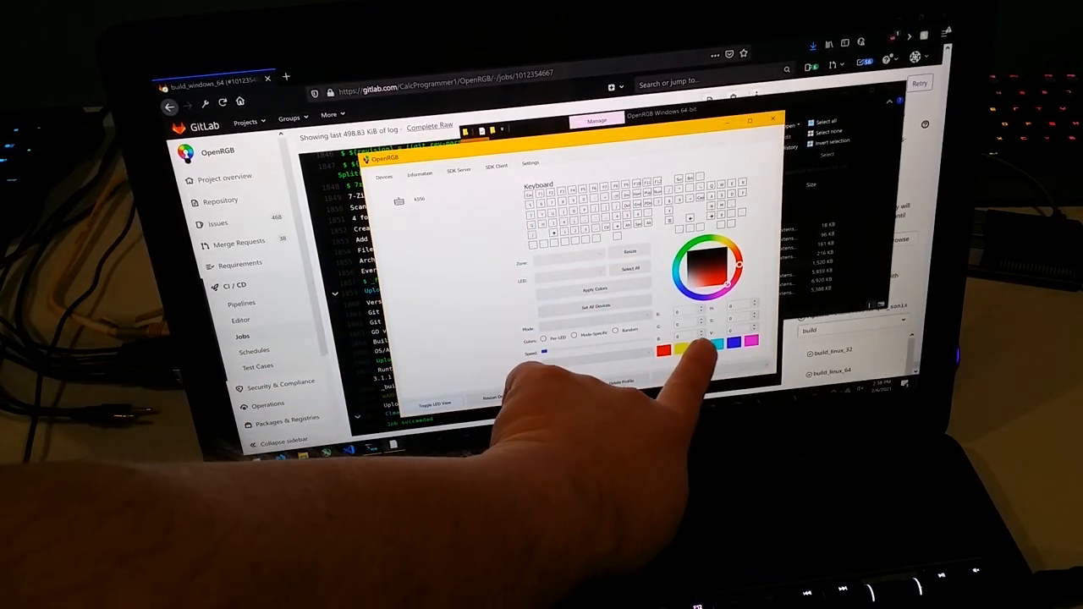
# - Set all K556 keyboard LEDs green, then view the SDK Server status showing it online
pyautogui.click(702, 271)
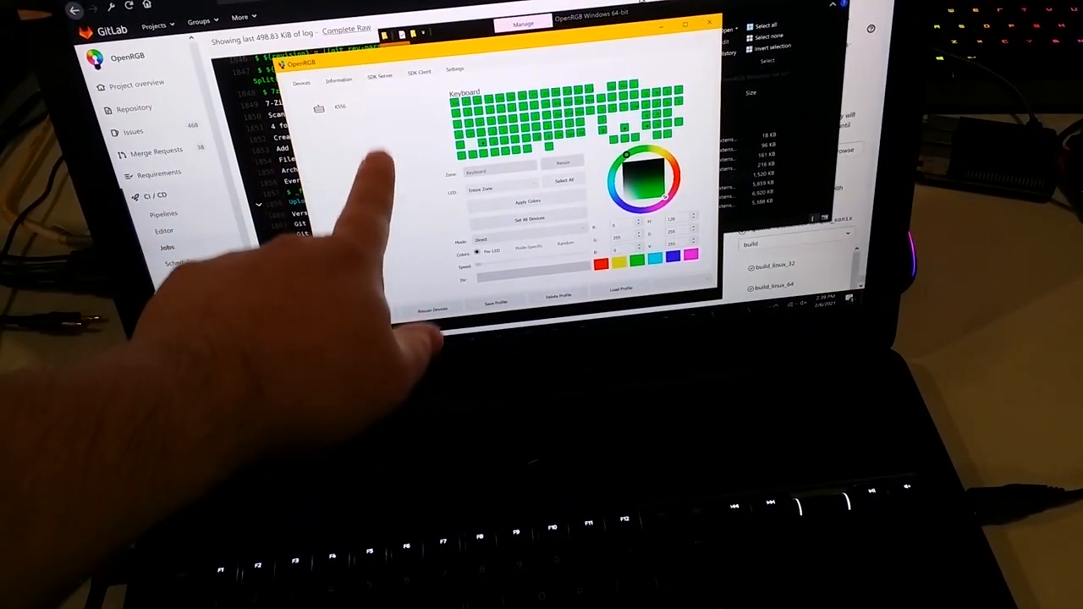
pyautogui.click(381, 75)
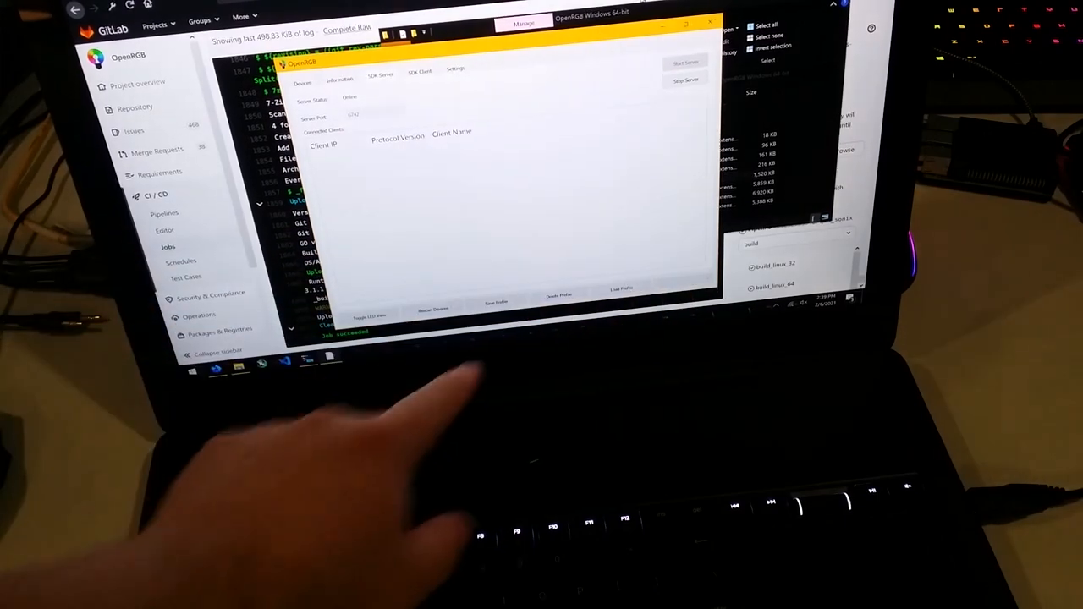